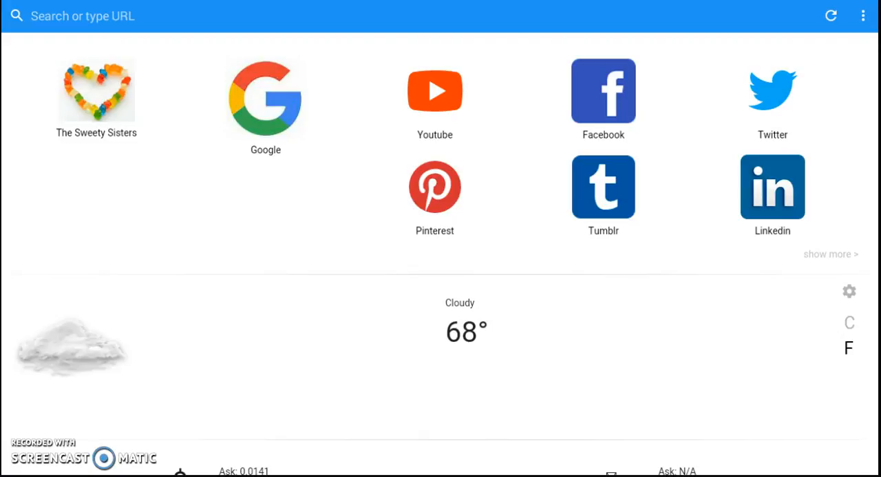
Expand the bookmarks section to show the complete bookmarks collection.
left_click(863, 15)
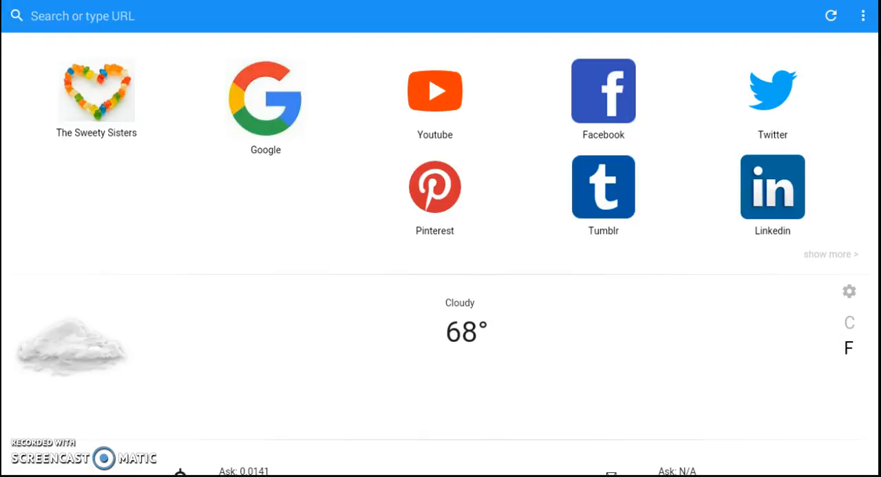
left_click(832, 254)
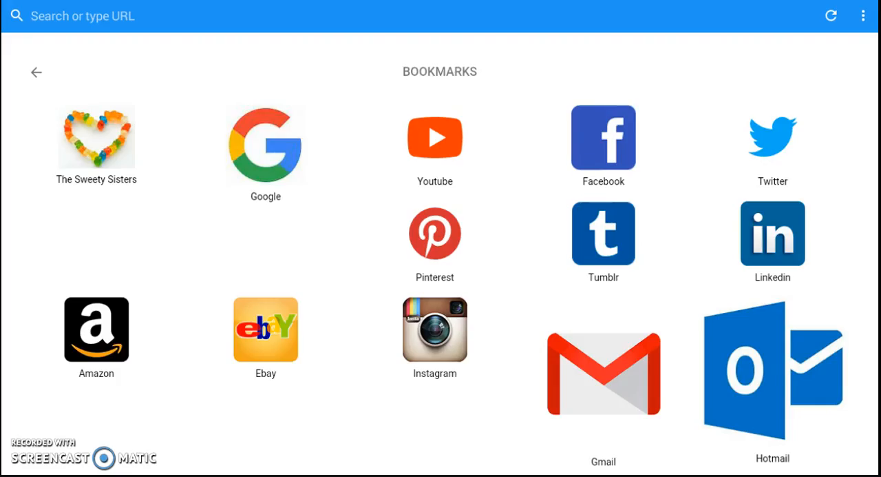
scroll("down", 3)
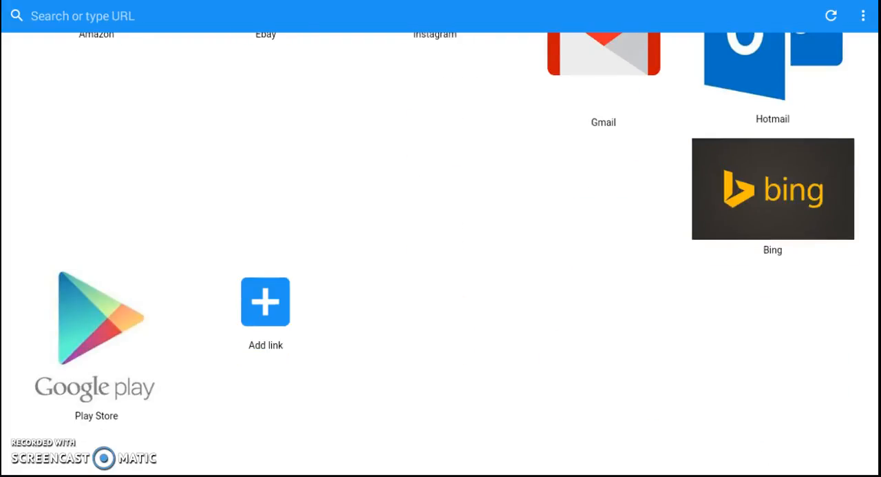
Bring up the Add a bookmark dialog with its empty title field ready for input.
left_click(265, 302)
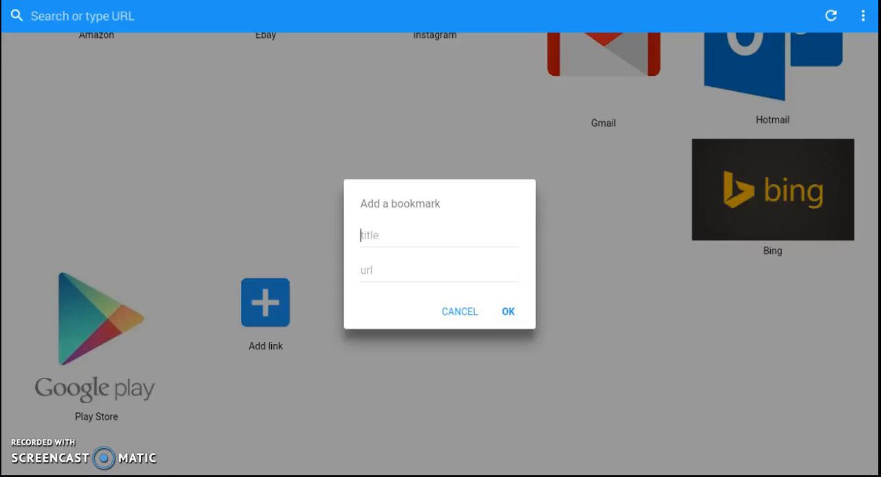
left_click(438, 234)
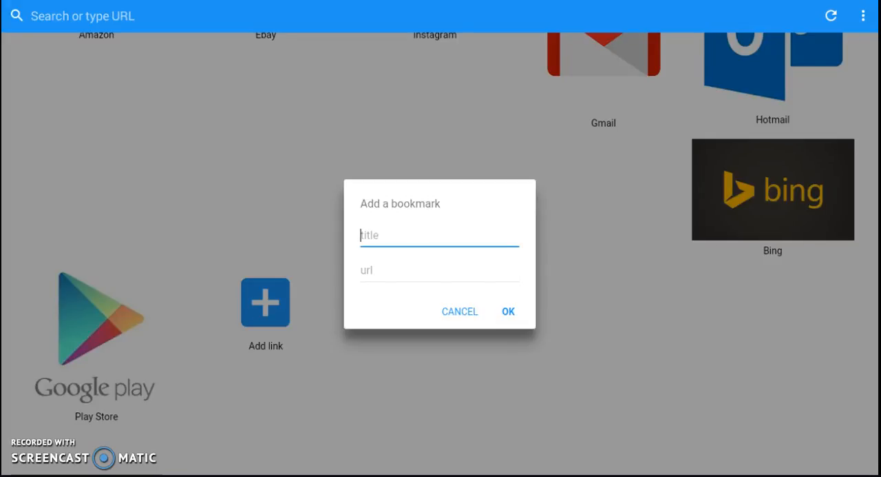
left_click(460, 312)
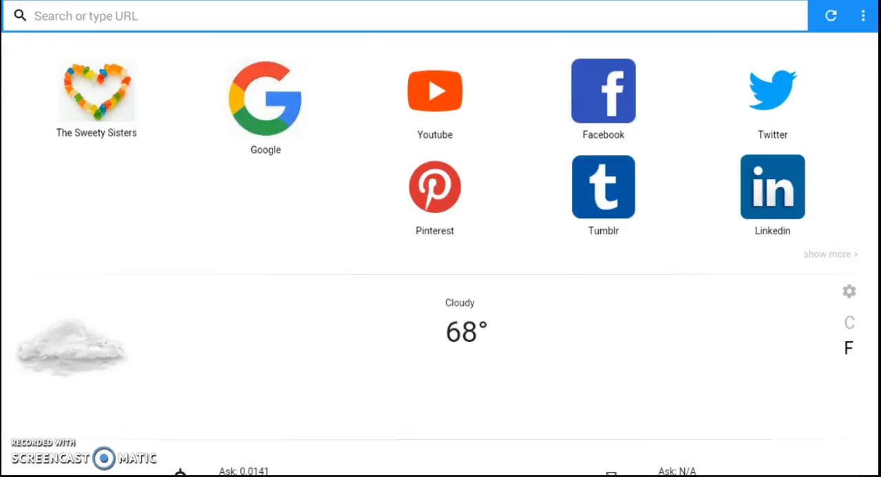
Search for 'hi' from the address bar and browse the Google results page.
type("hi")
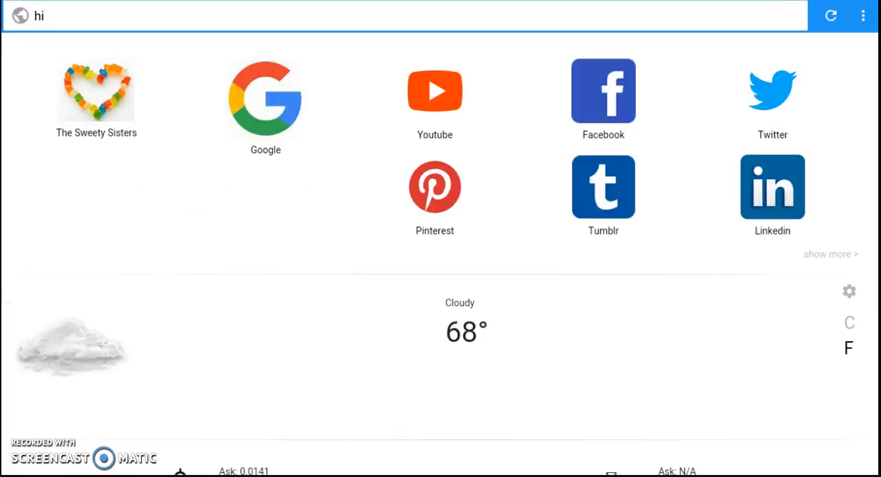
key("Return")
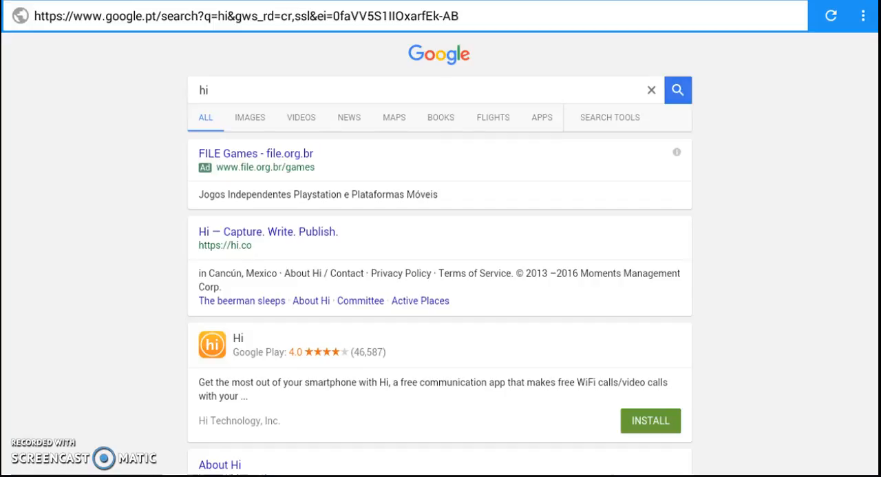
scroll("down", 3)
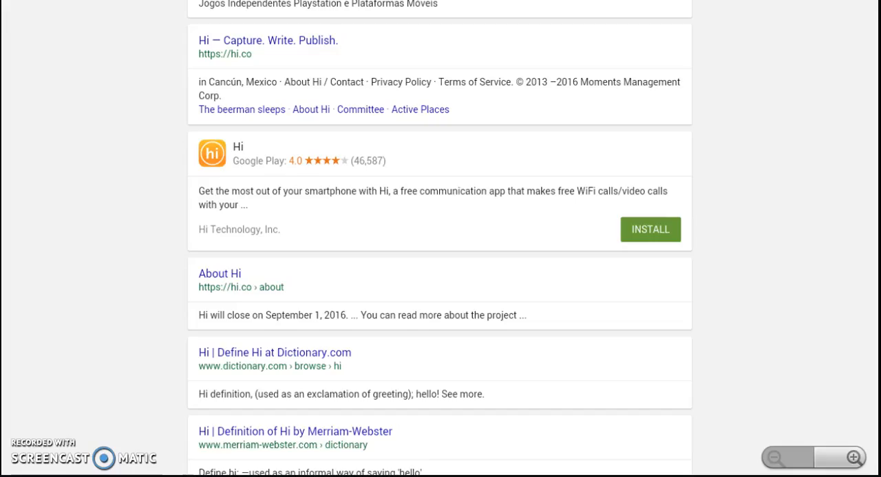
scroll("down", 3)
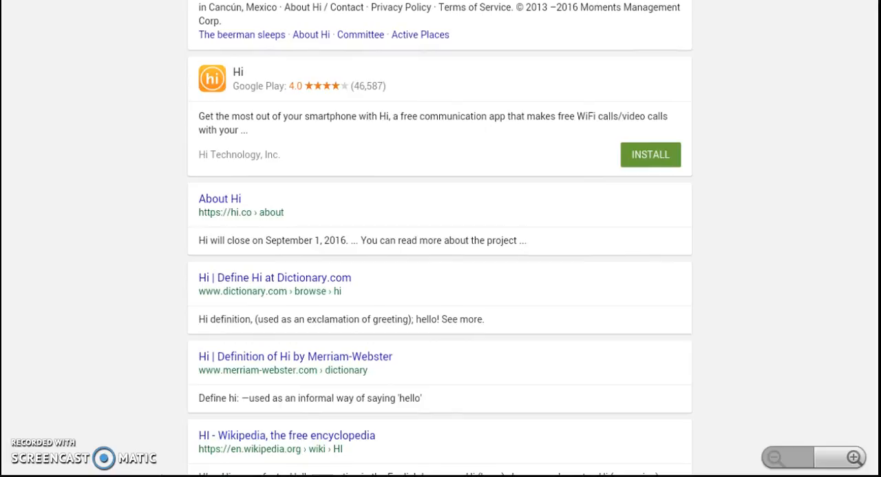
scroll("up", 3)
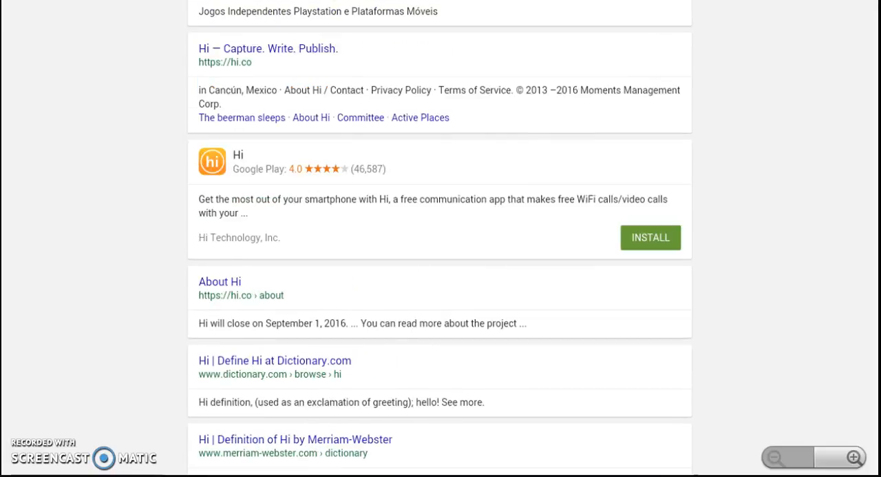
scroll("up", 3)
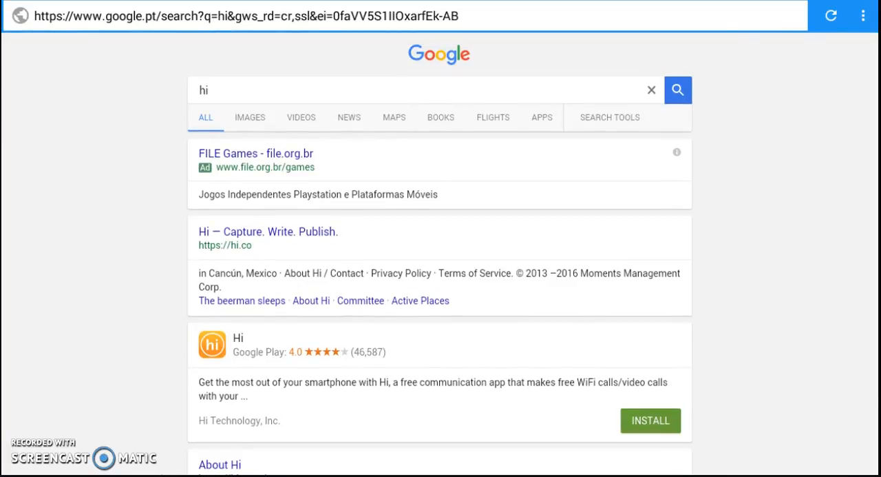
left_click(862, 15)
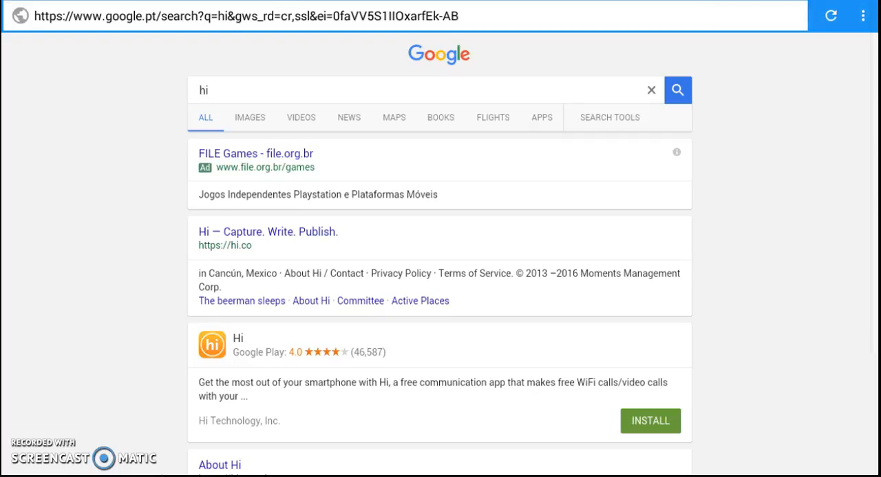
Return to the home page and scroll through its weather and currency widgets.
left_click(864, 14)
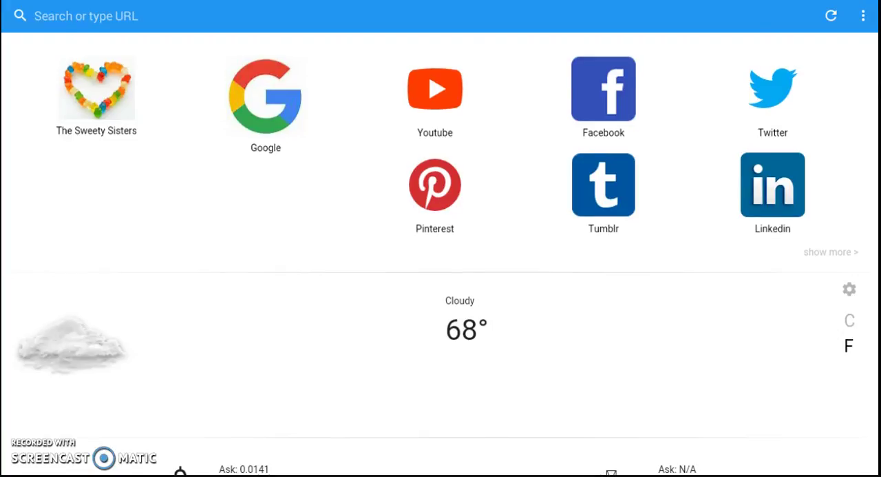
scroll("down", 3)
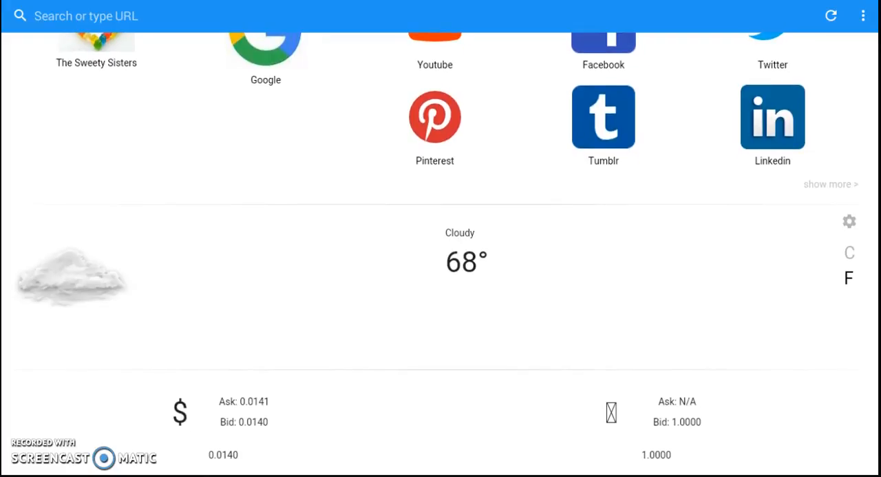
scroll("up", 3)
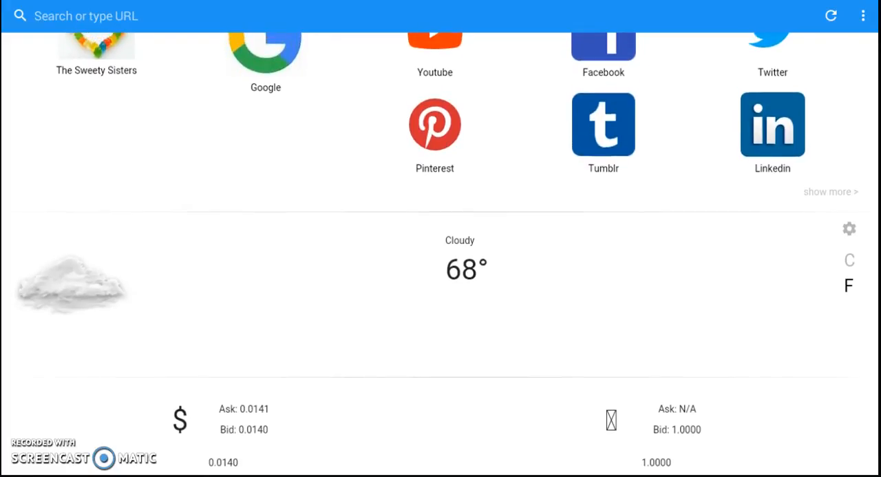
scroll("down", 3)
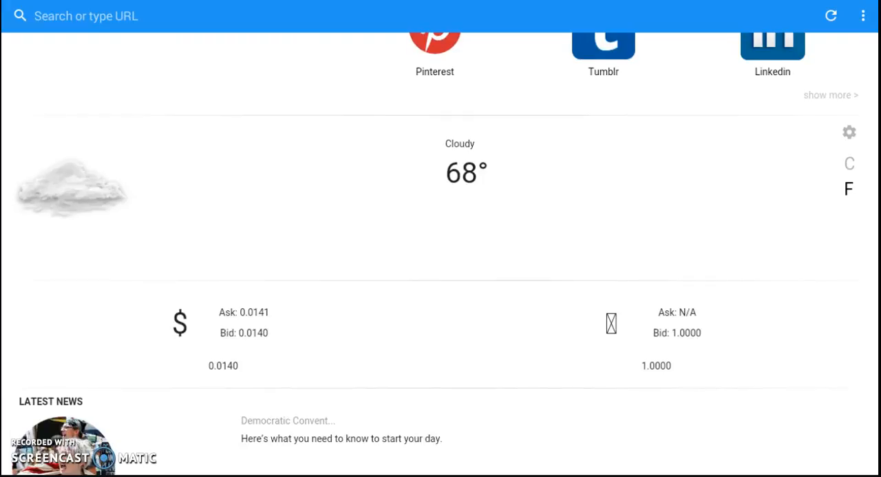
scroll("down", 3)
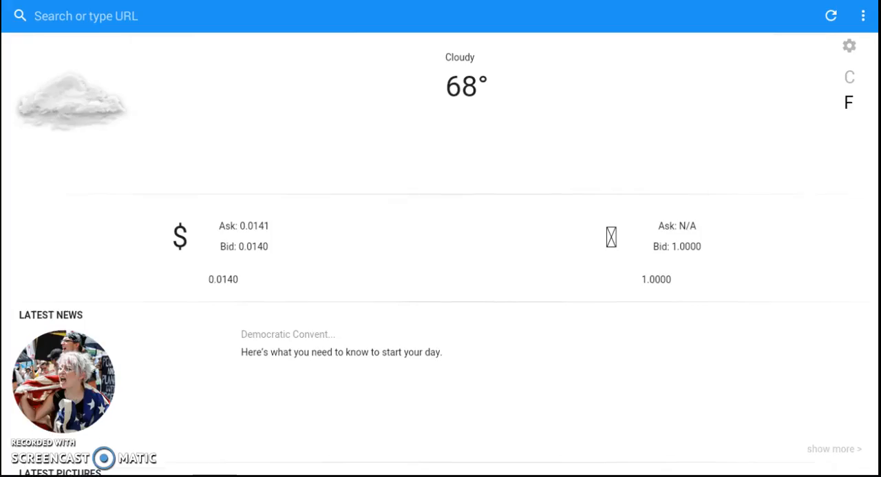
scroll("down", 3)
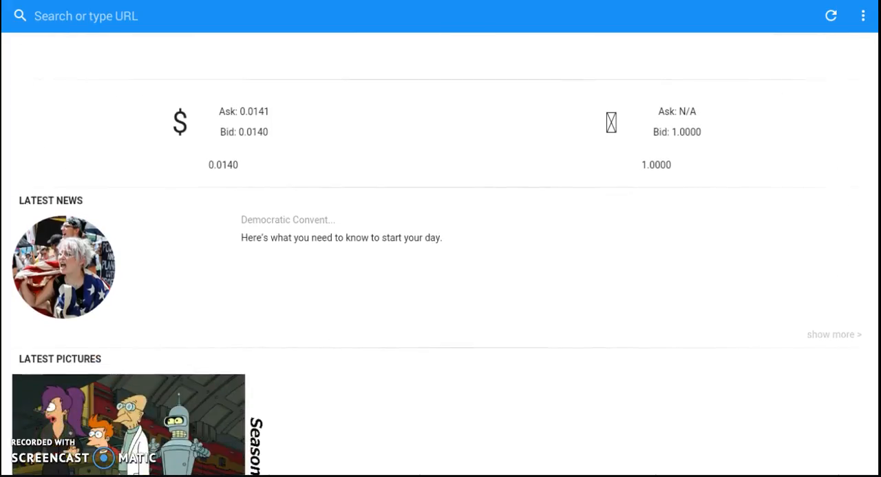
Browse the latest news and latest pictures sections, then scroll back to the top.
scroll("down", 3)
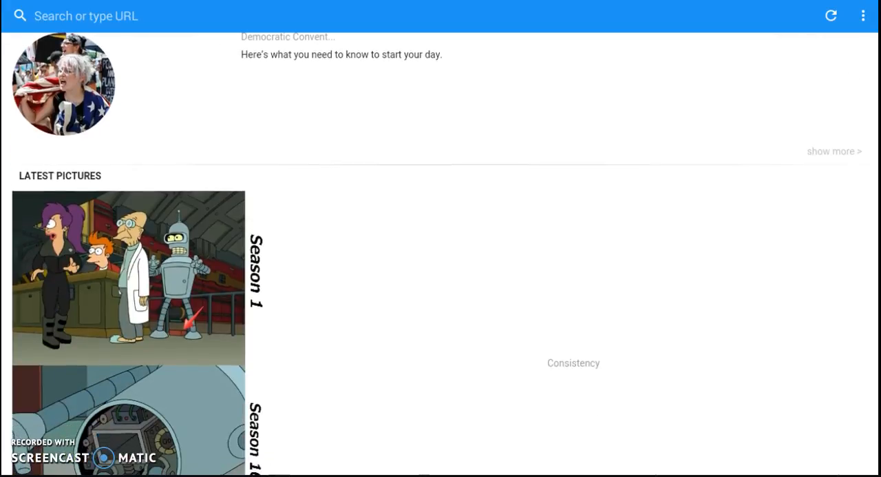
scroll("down", 3)
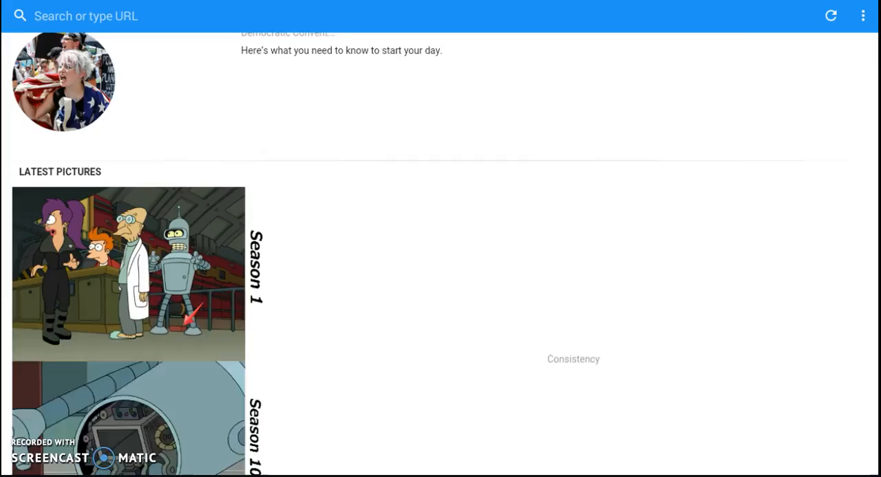
scroll("up", 3)
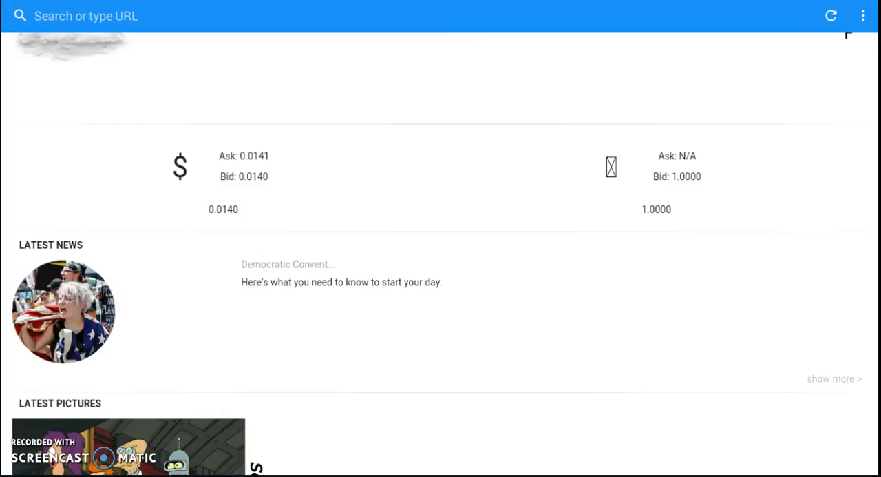
scroll("up", 3)
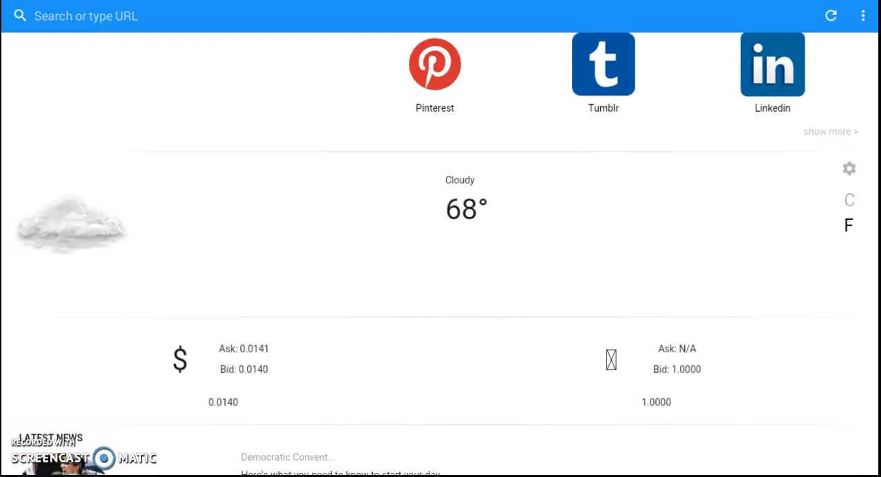
scroll("up", 3)
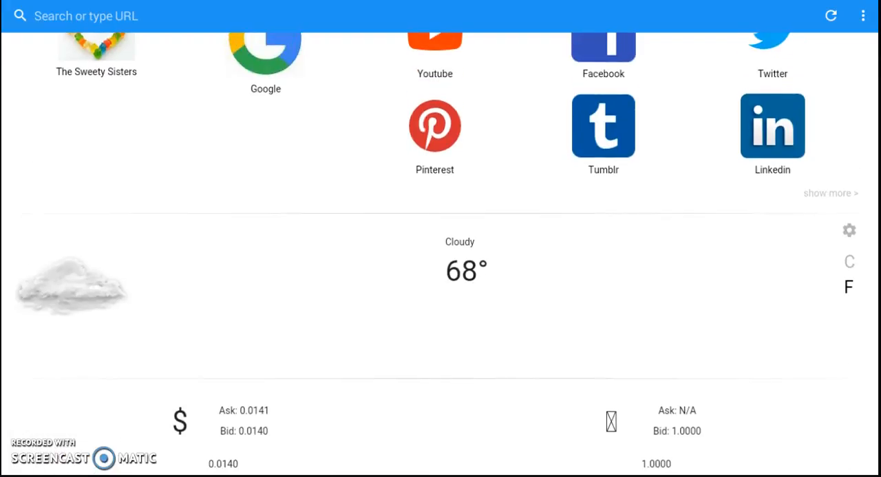
scroll("up", 3)
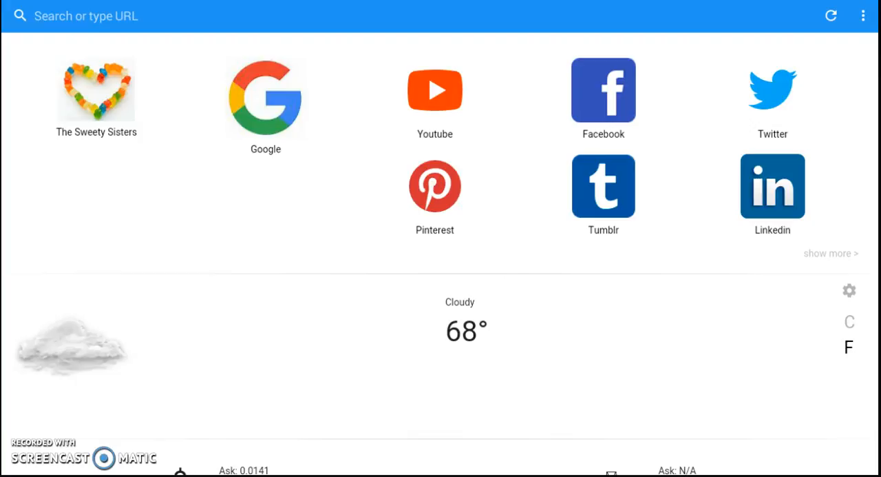
Switch the cloudy weather reading from 68° Fahrenheit to 20° Celsius.
left_click(850, 322)
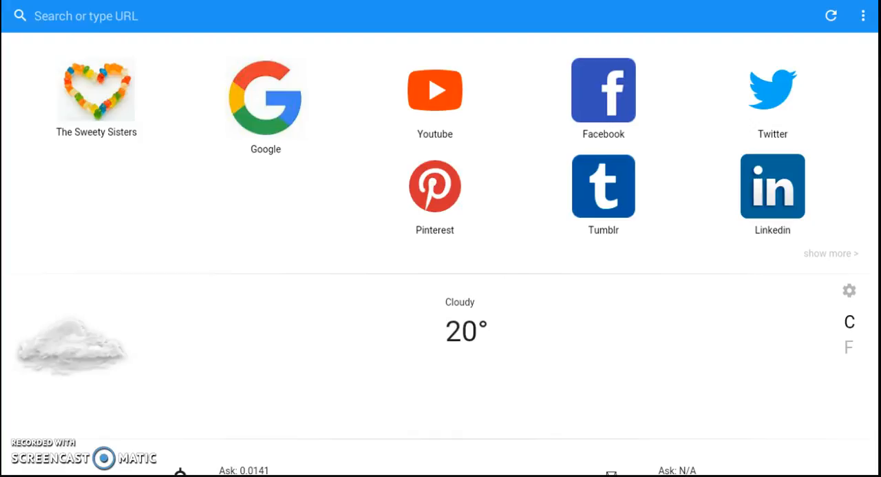